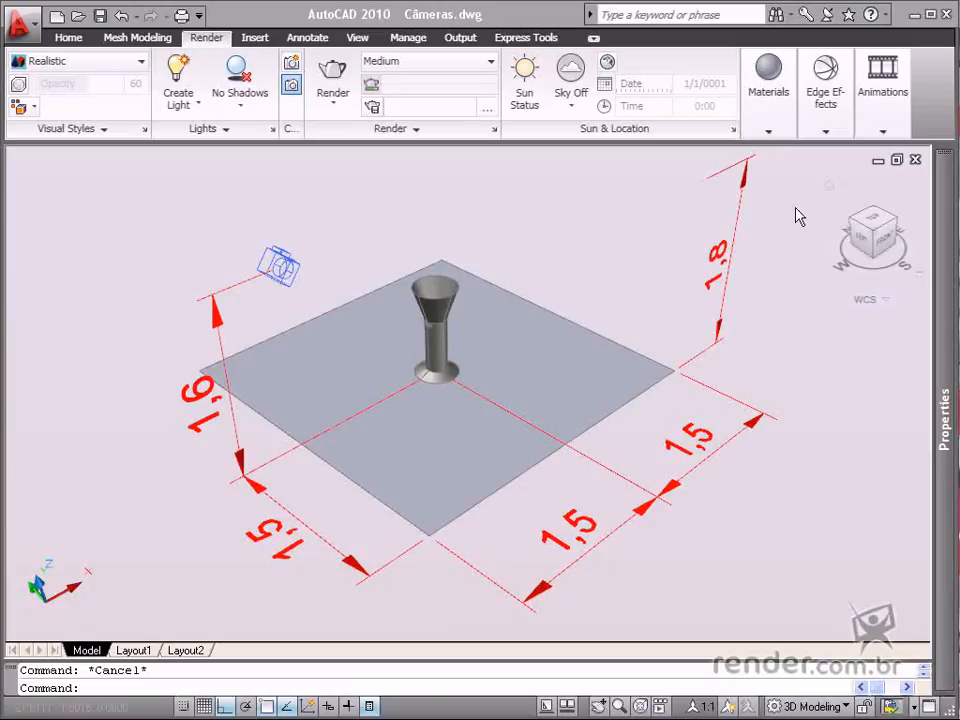
{"action": "mouse_move", "coordinate": [370, 243]}
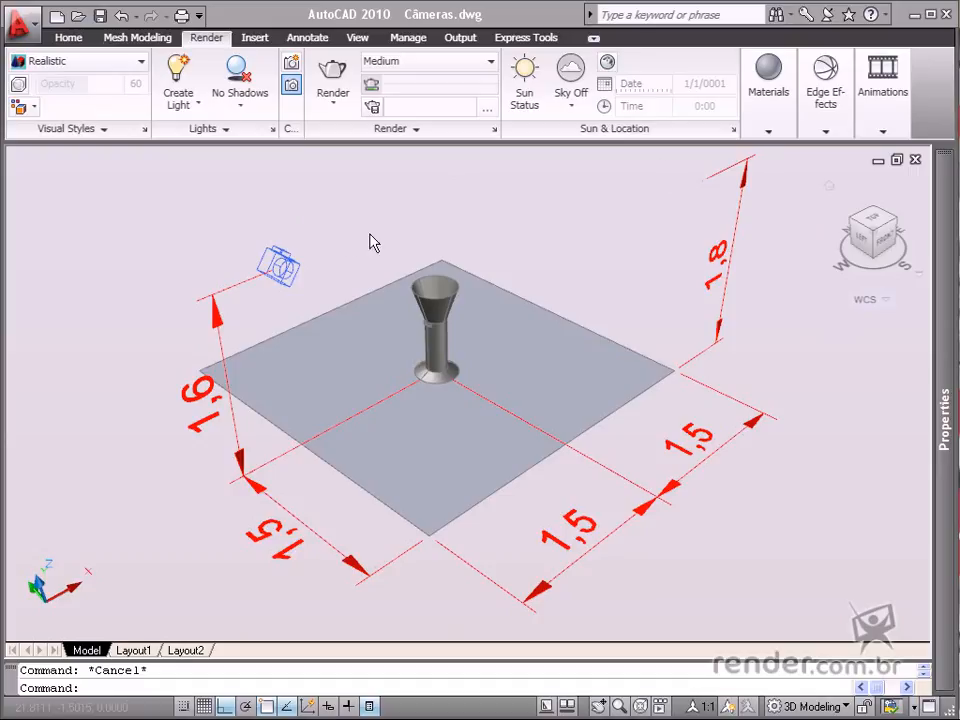
{"action": "mouse_move", "coordinate": [275, 293]}
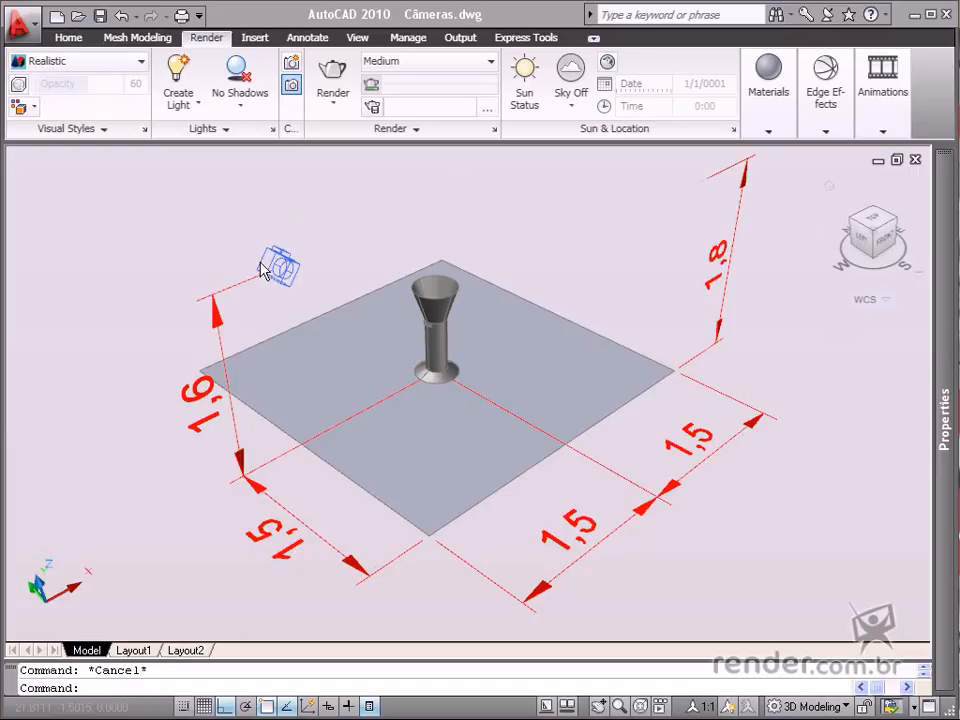
{"action": "mouse_move", "coordinate": [237, 240]}
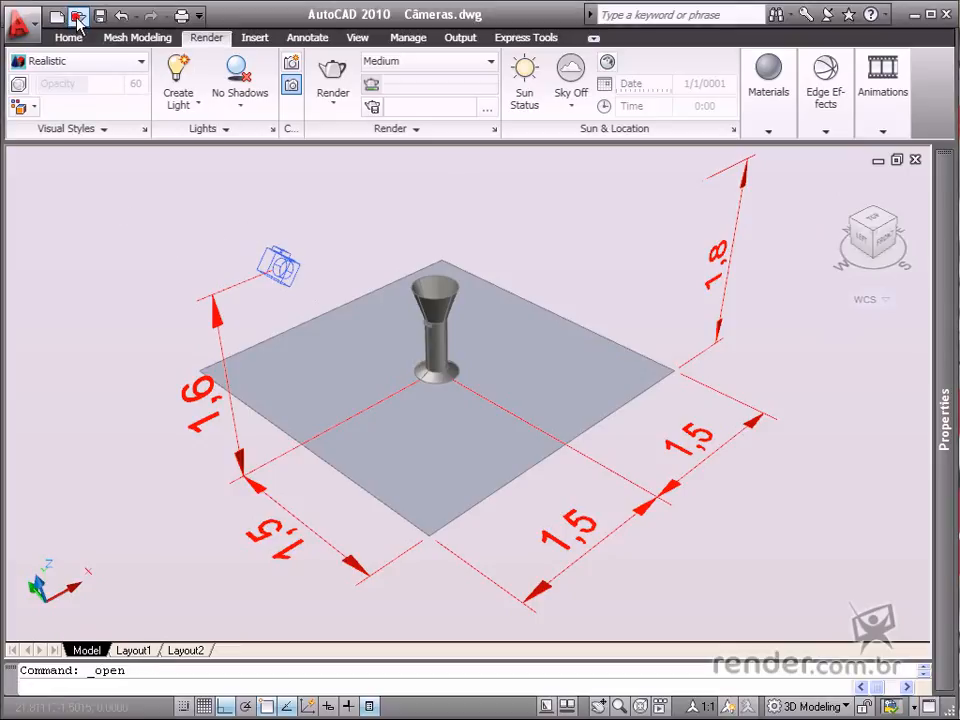
- Open the Câmeras drawing and select its camera to preview the vase in Realistic style
{"action": "left_click", "coordinate": [78, 15]}
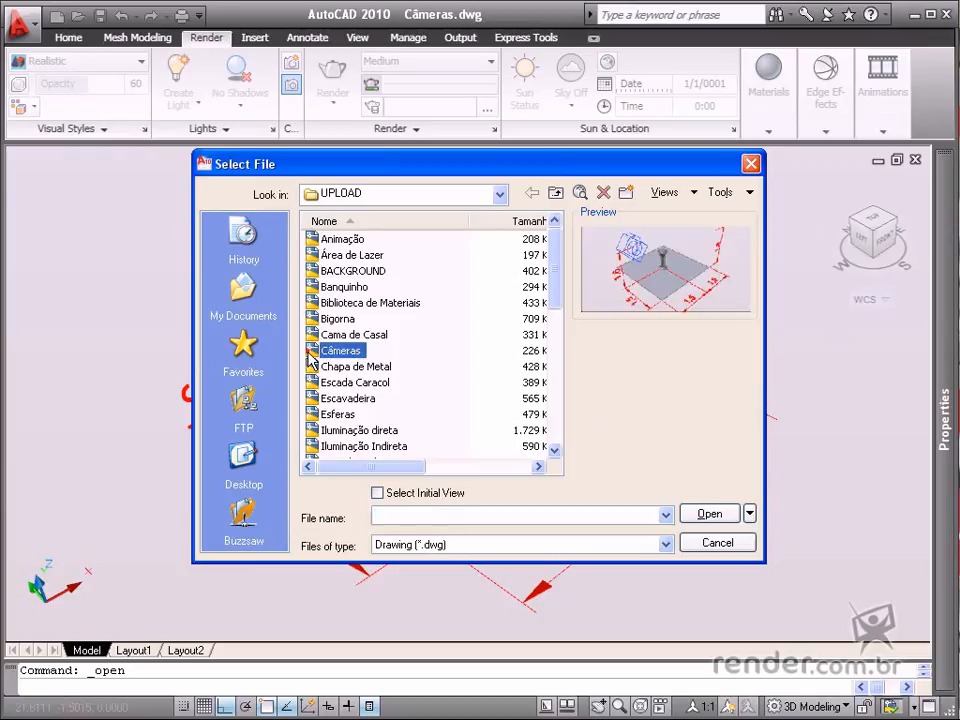
{"action": "left_click", "coordinate": [341, 350]}
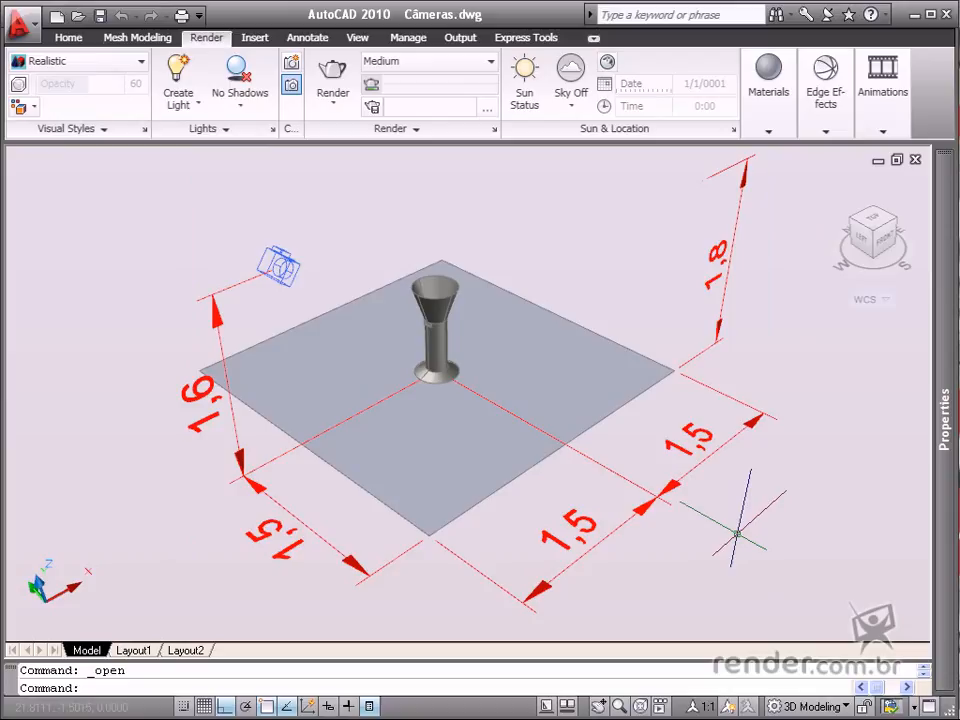
{"action": "mouse_move", "coordinate": [735, 250]}
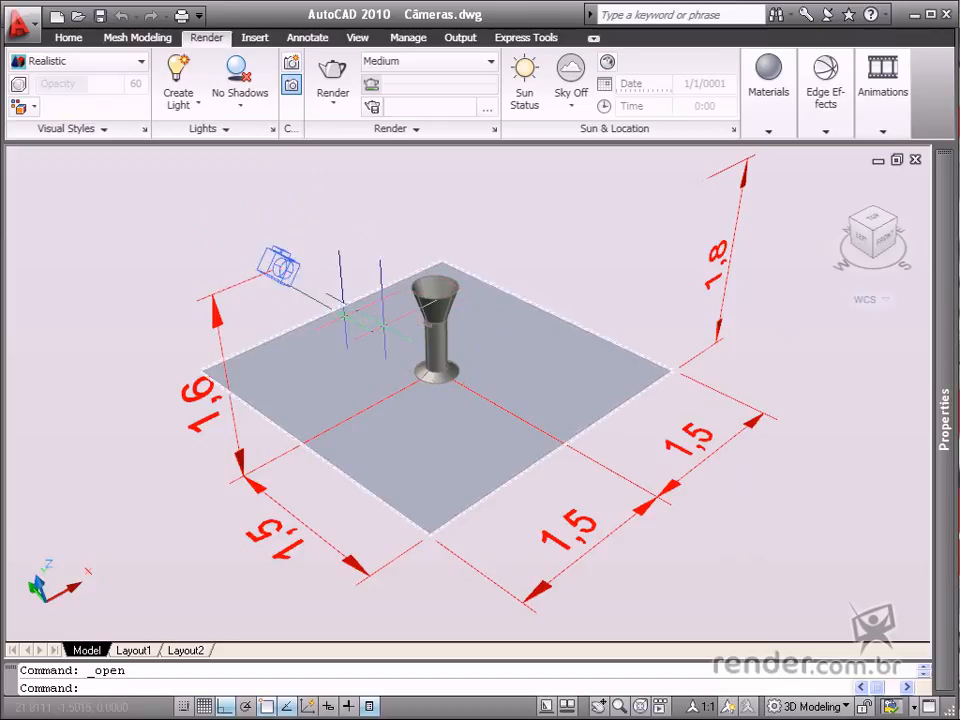
{"action": "left_click", "coordinate": [280, 265]}
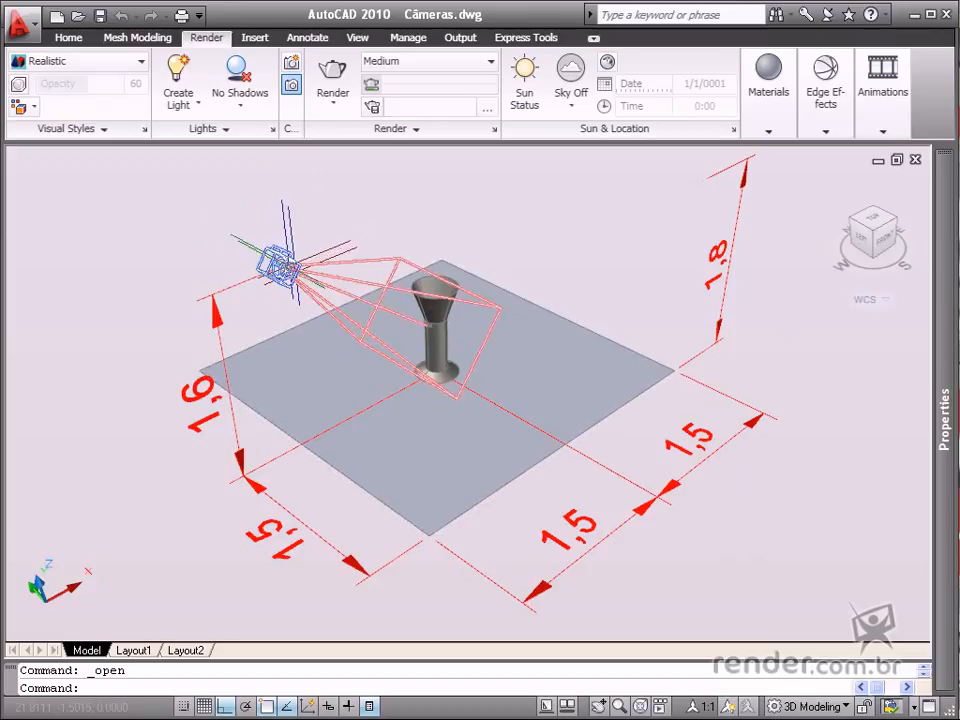
{"action": "mouse_move", "coordinate": [285, 265]}
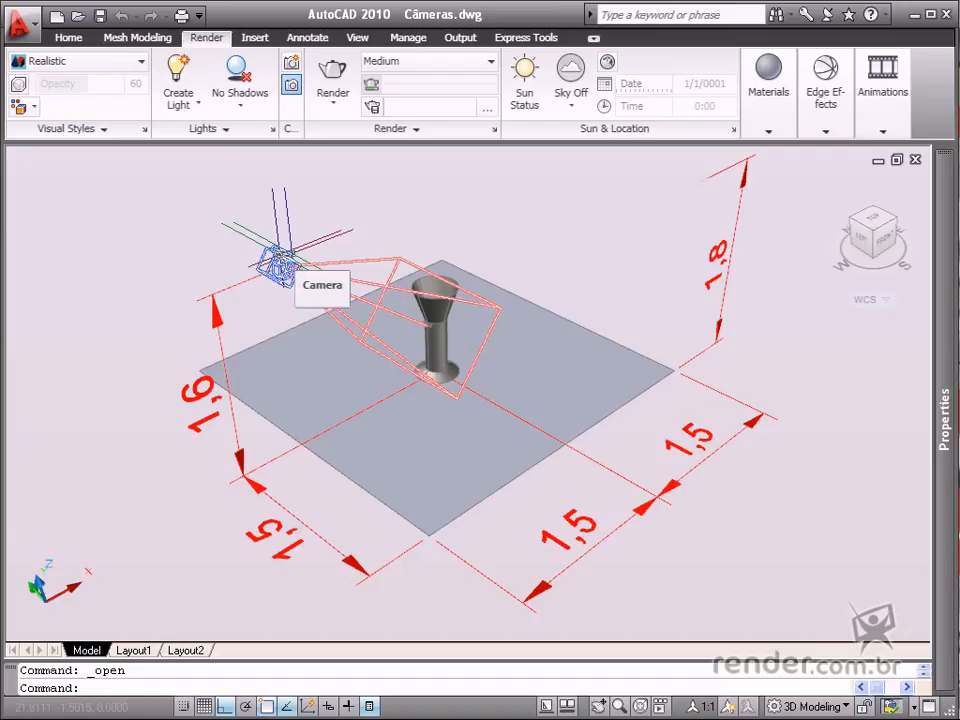
{"action": "left_click", "coordinate": [280, 250]}
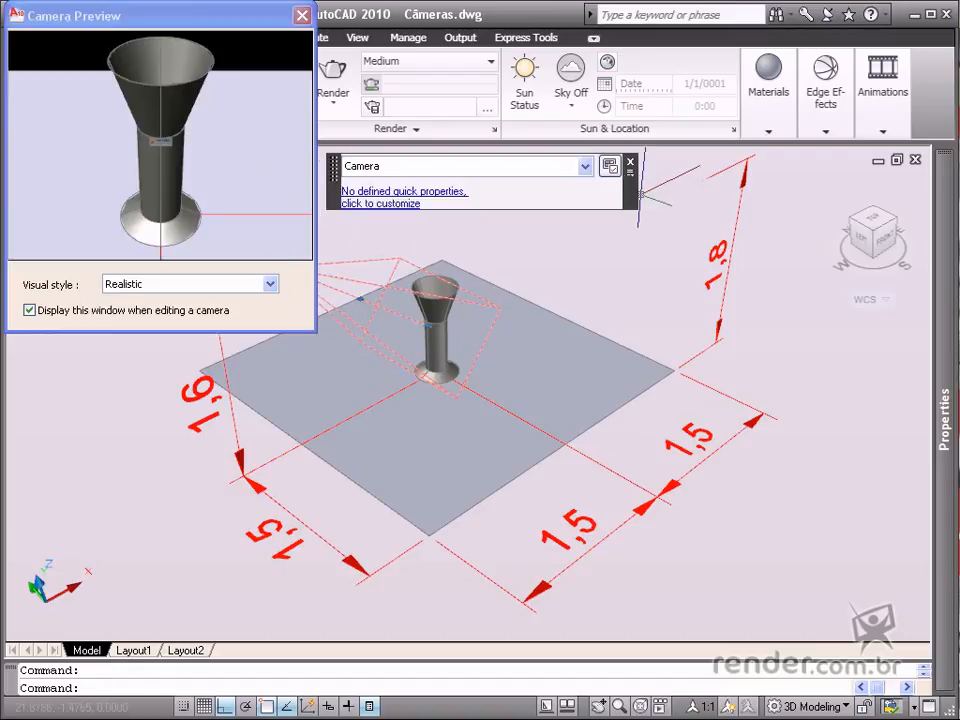
- Try camera lens lengths 35 and 300, settle on 50 mm, then close Properties and preview
{"action": "left_click", "coordinate": [631, 161]}
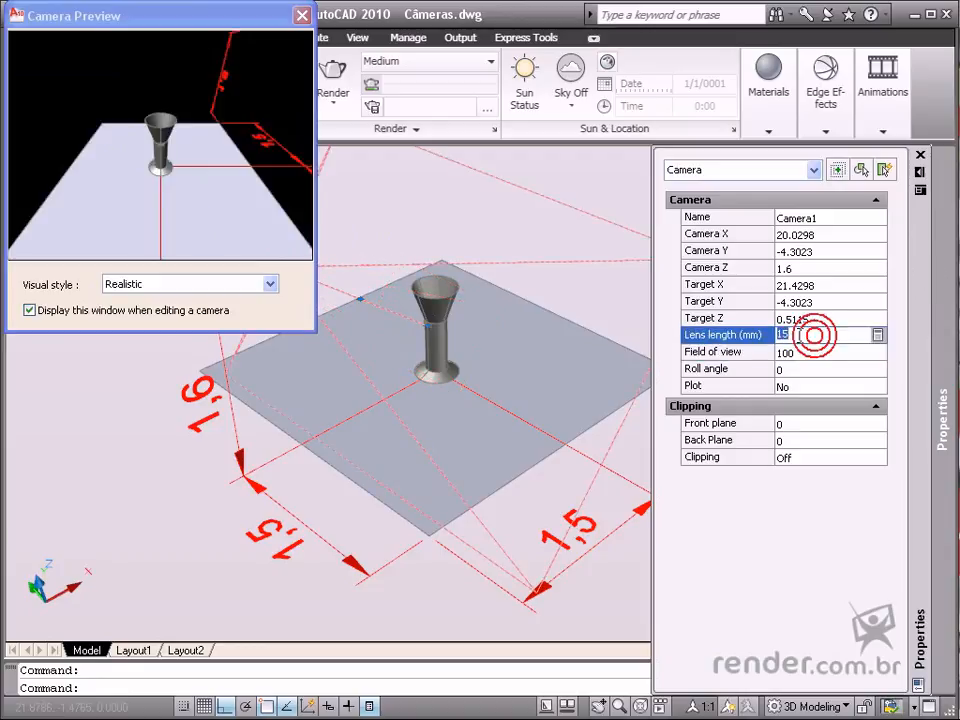
{"action": "type", "text": "35"}
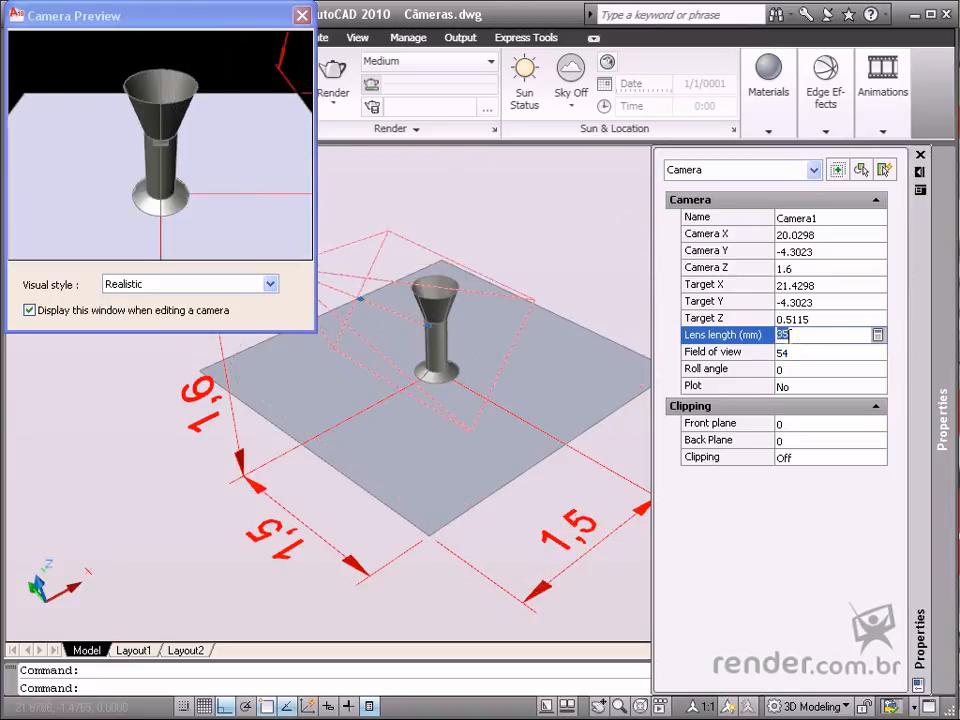
{"action": "type", "text": "50"}
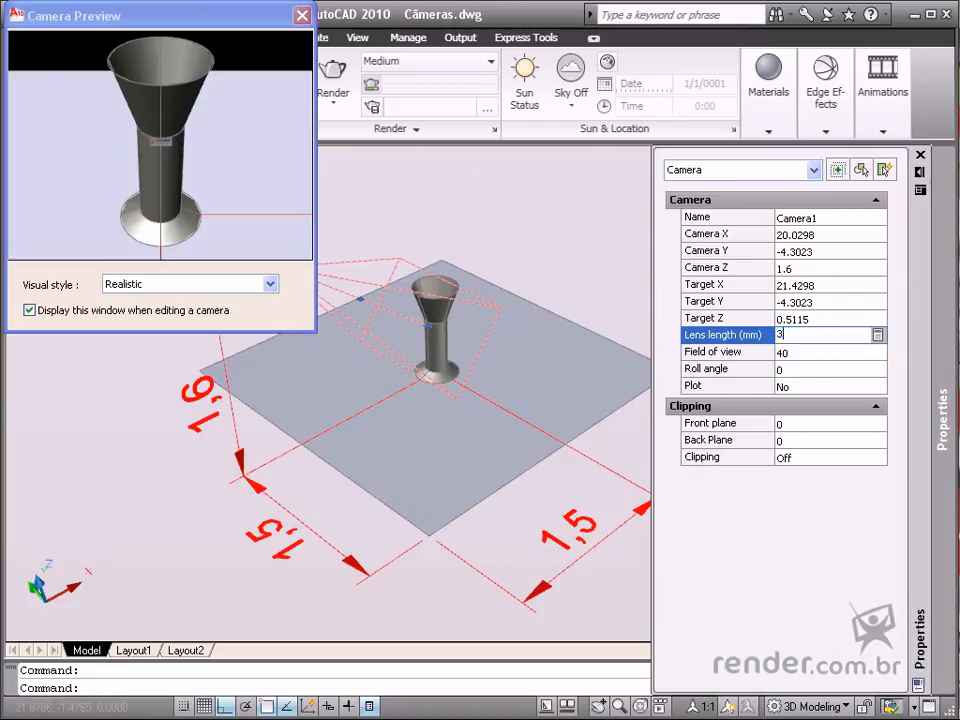
{"action": "type", "text": "300"}
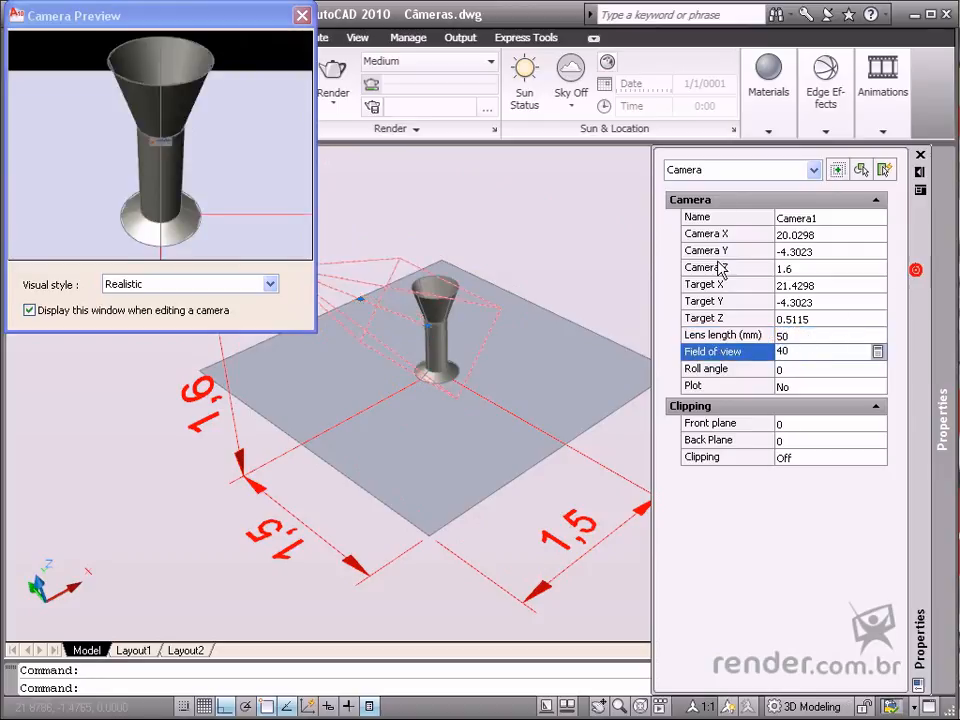
{"action": "left_click", "coordinate": [919, 153]}
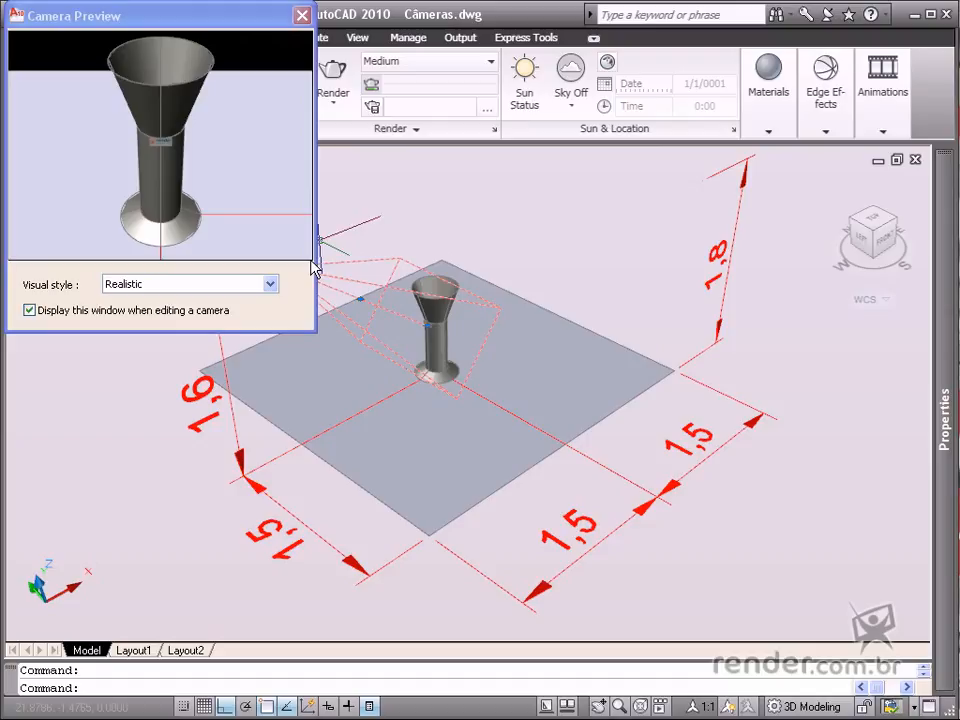
{"action": "left_click", "coordinate": [302, 15]}
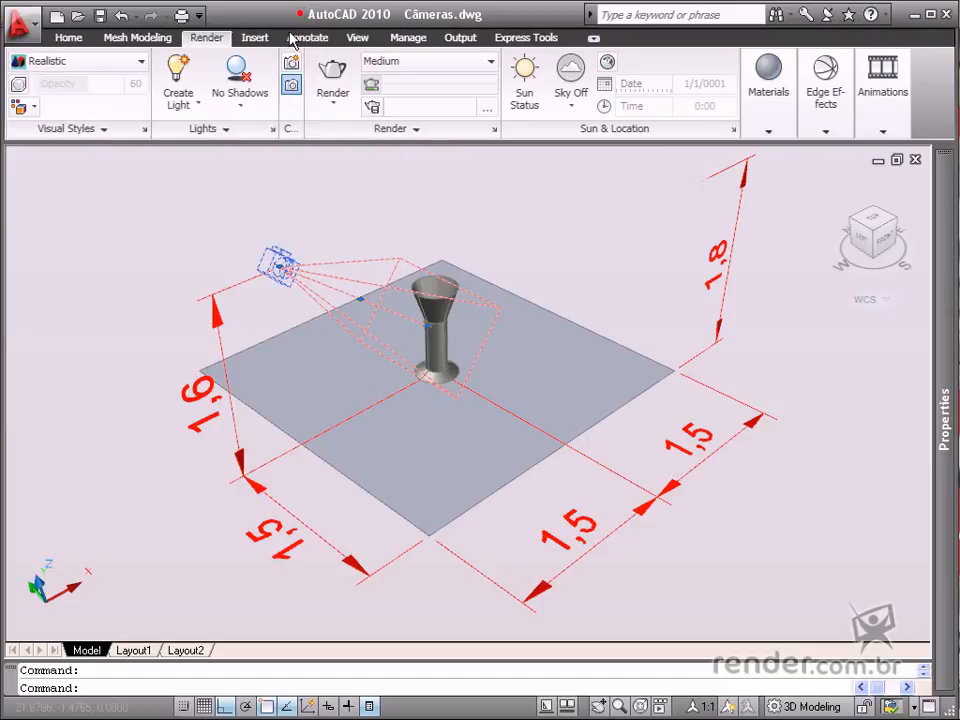
- Clear the selection and pick Camera1 so it can be erased
{"action": "key", "text": "Escape"}
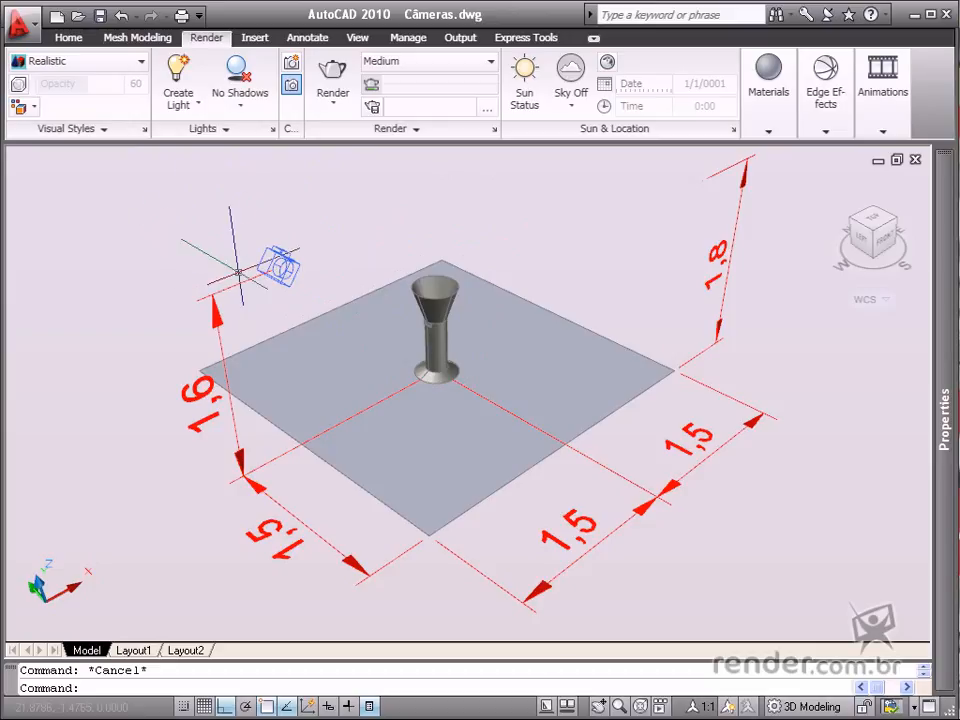
{"action": "left_click", "coordinate": [283, 263]}
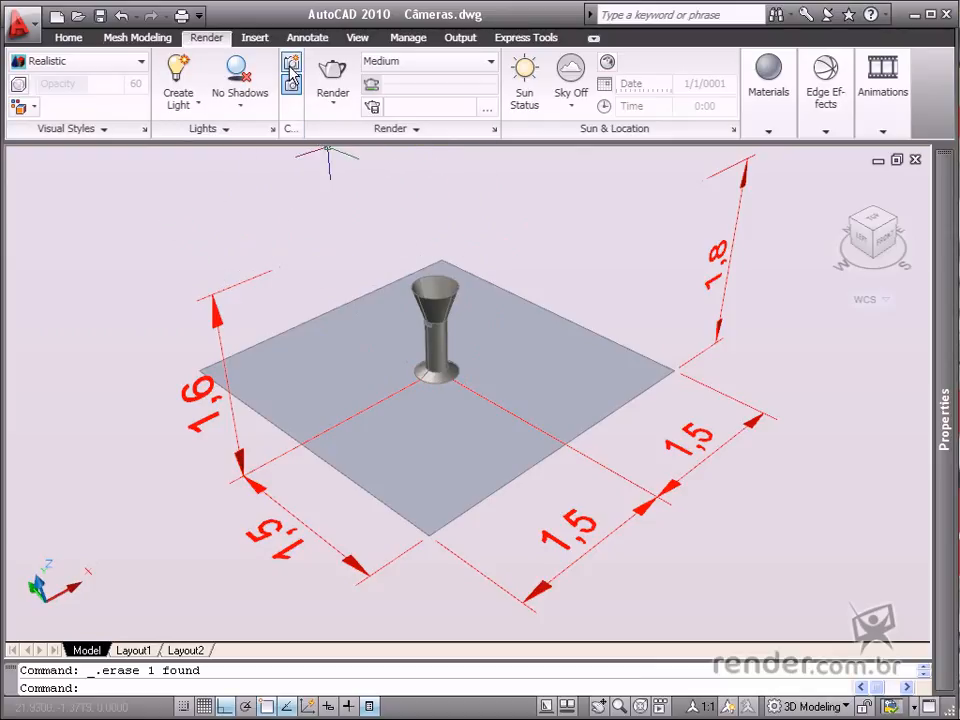
{"action": "mouse_move", "coordinate": [291, 70]}
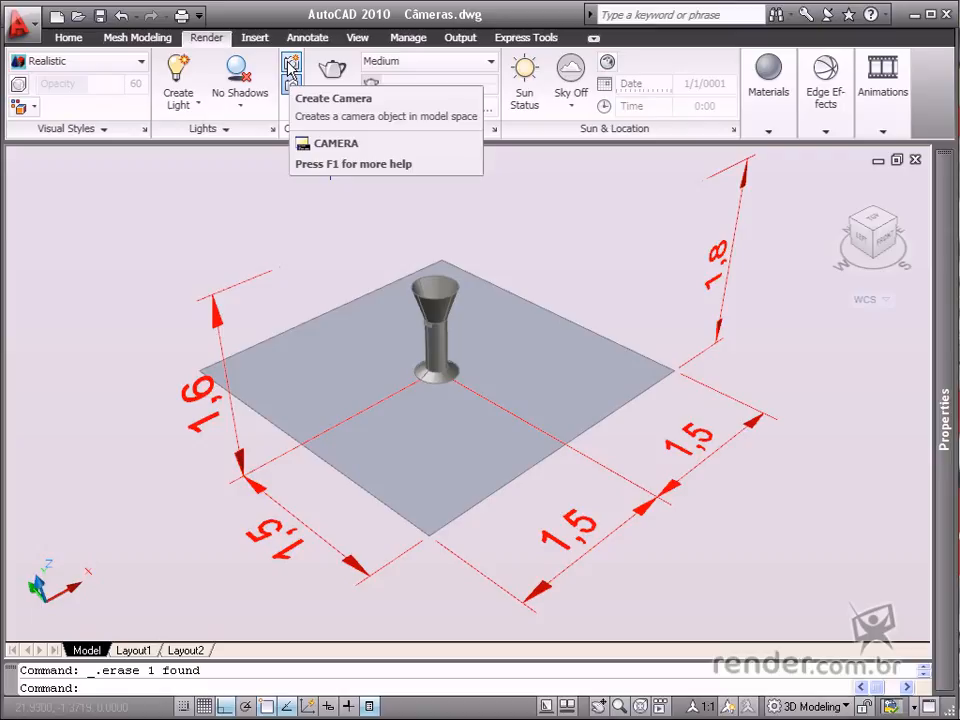
- Start Create Camera and place the new camera beyond the plane's left corner
{"action": "left_click", "coordinate": [291, 64]}
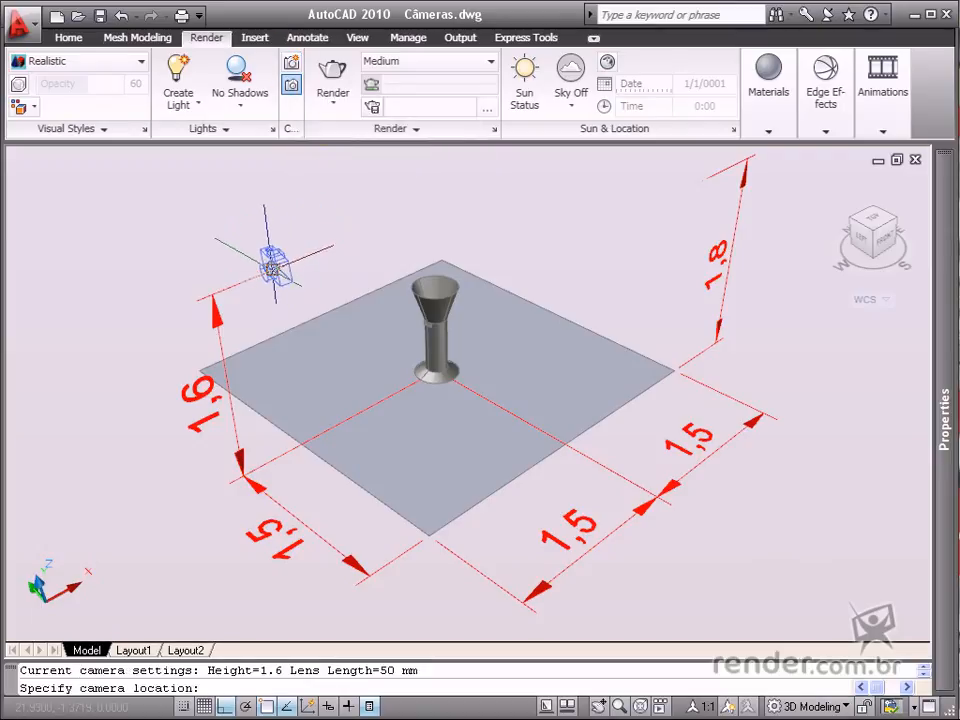
{"action": "left_click", "coordinate": [285, 265]}
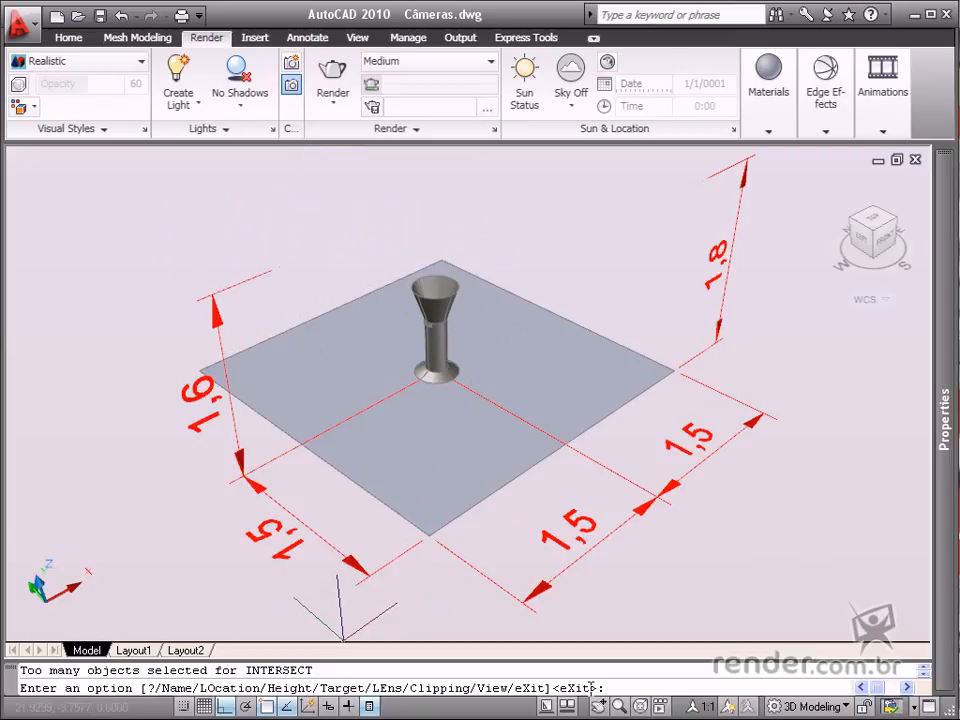
{"action": "mouse_move", "coordinate": [695, 555]}
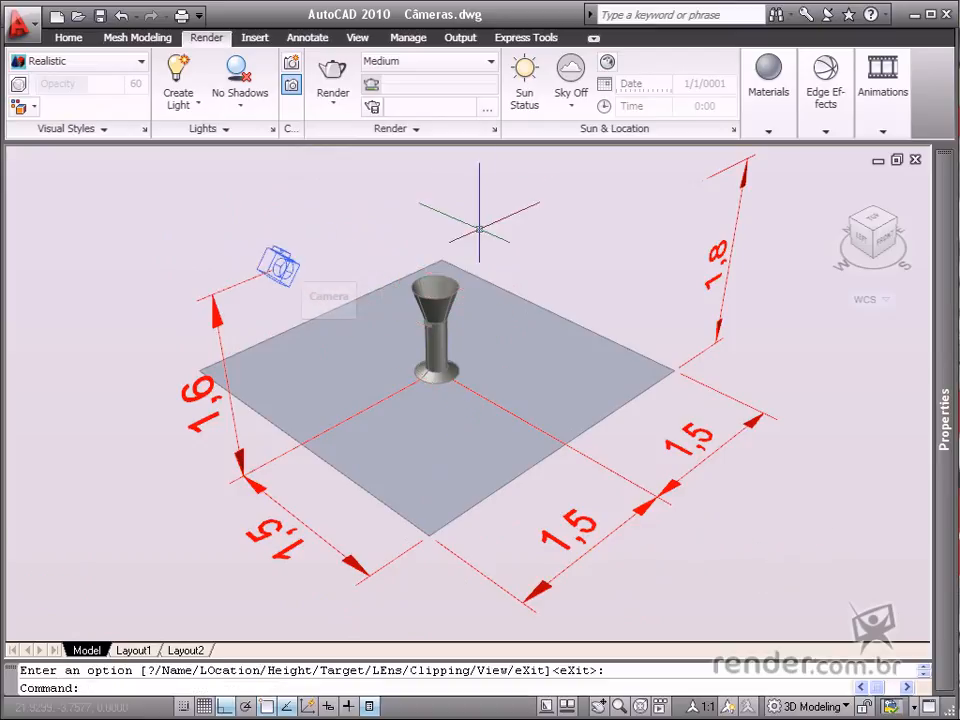
{"action": "mouse_move", "coordinate": [291, 63]}
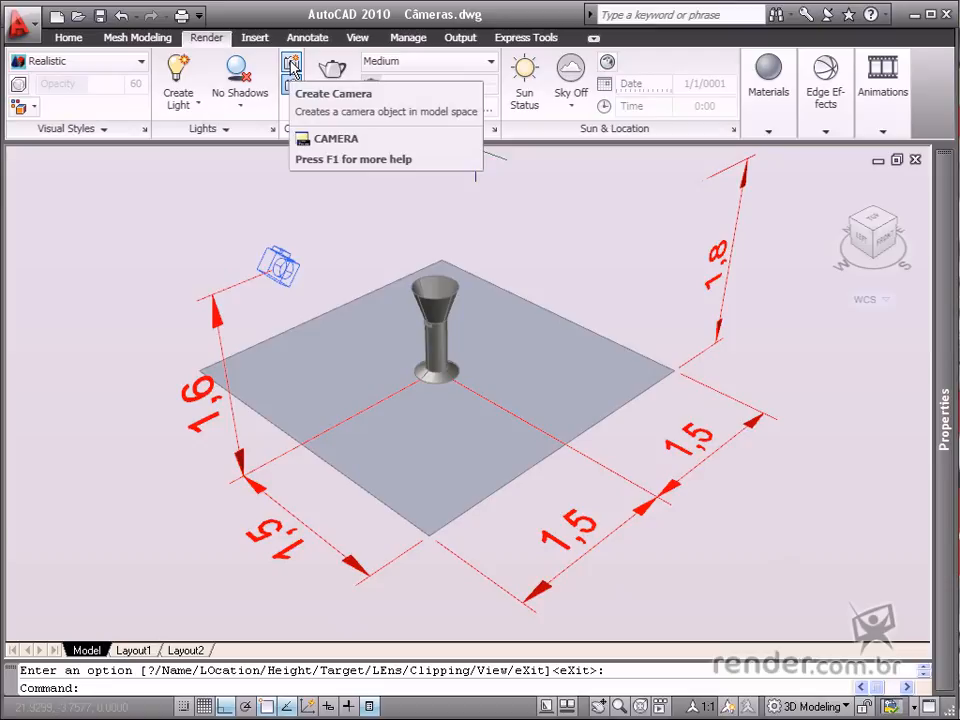
- Add a second camera high above the plane's right corner, targeting the vase
{"action": "left_click", "coordinate": [291, 65]}
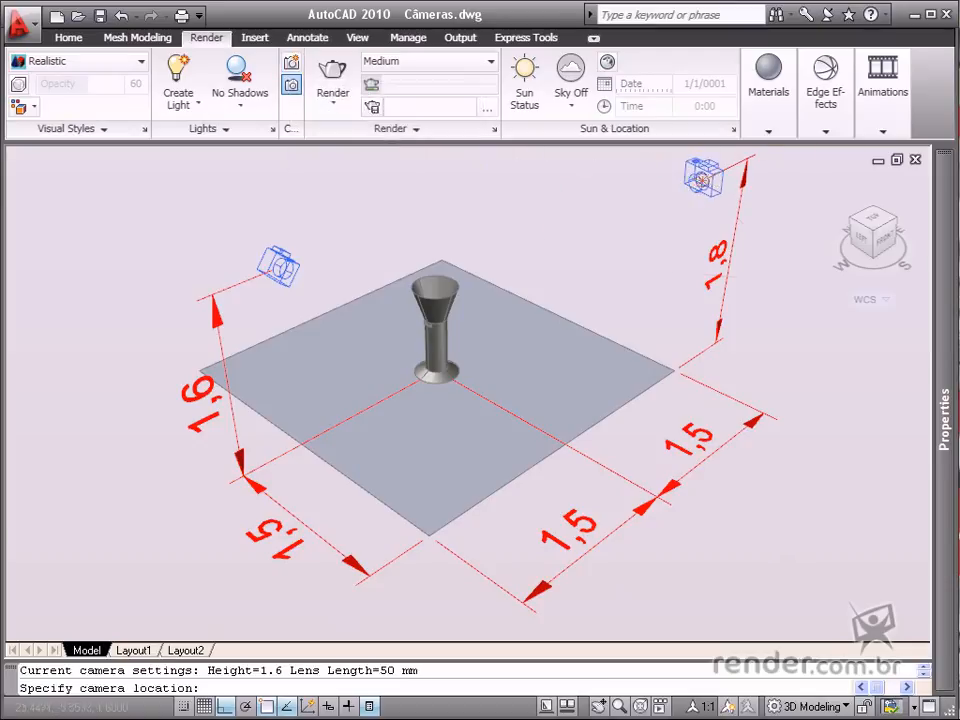
{"action": "left_click", "coordinate": [705, 180]}
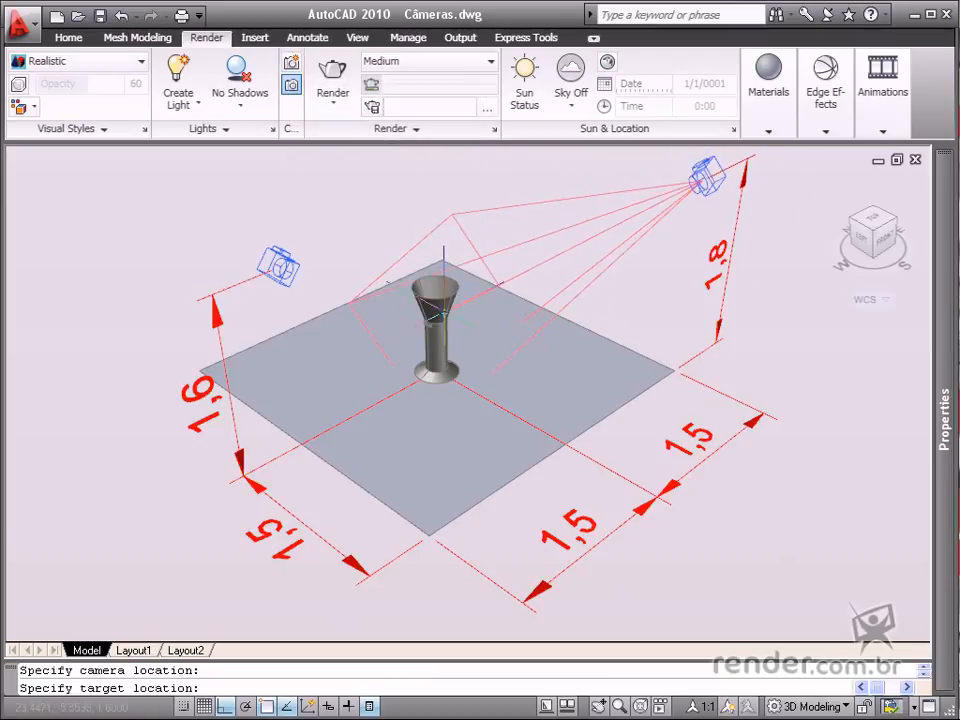
{"action": "left_click", "coordinate": [437, 318]}
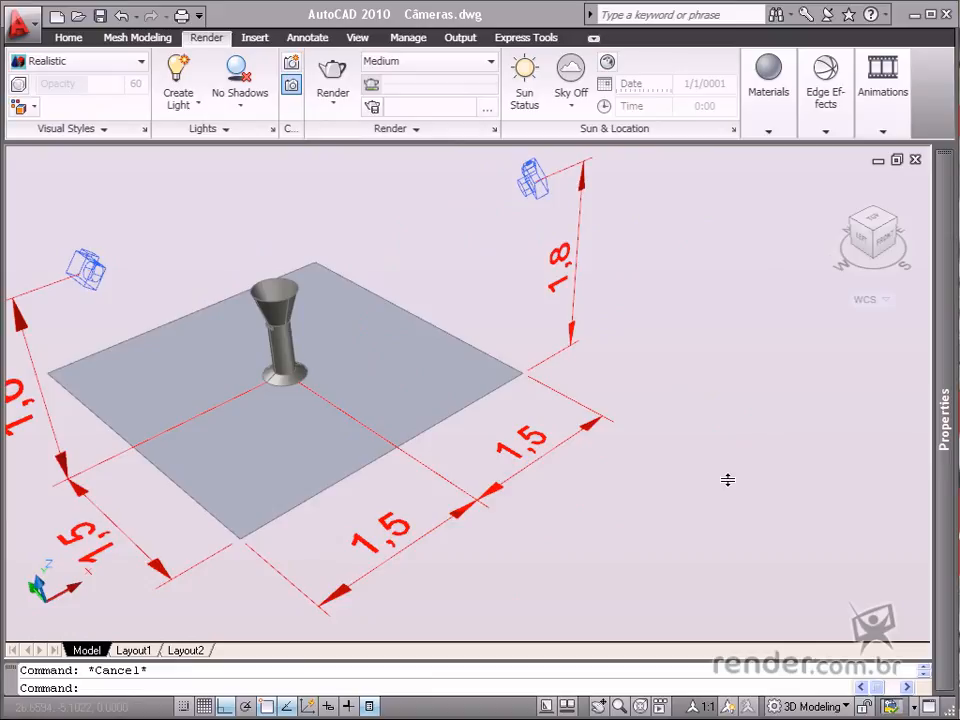
{"action": "mouse_move", "coordinate": [772, 326]}
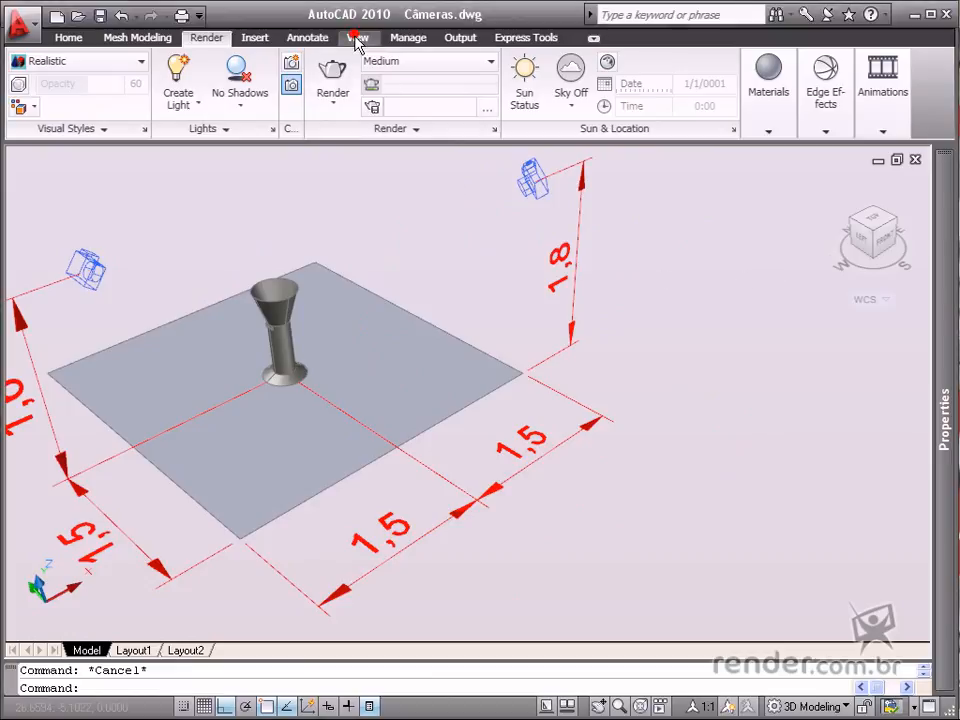
- Switch the ribbon to the View tab
{"action": "left_click", "coordinate": [357, 37]}
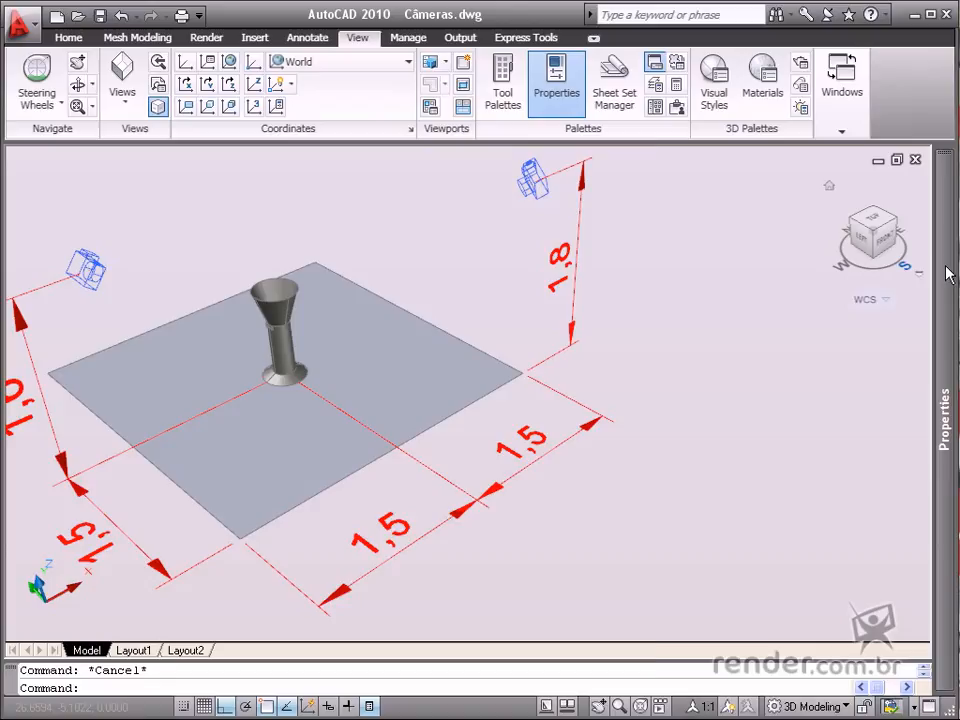
- Start Properties and pick the high camera above the plane's right corner
{"action": "left_click", "coordinate": [556, 80]}
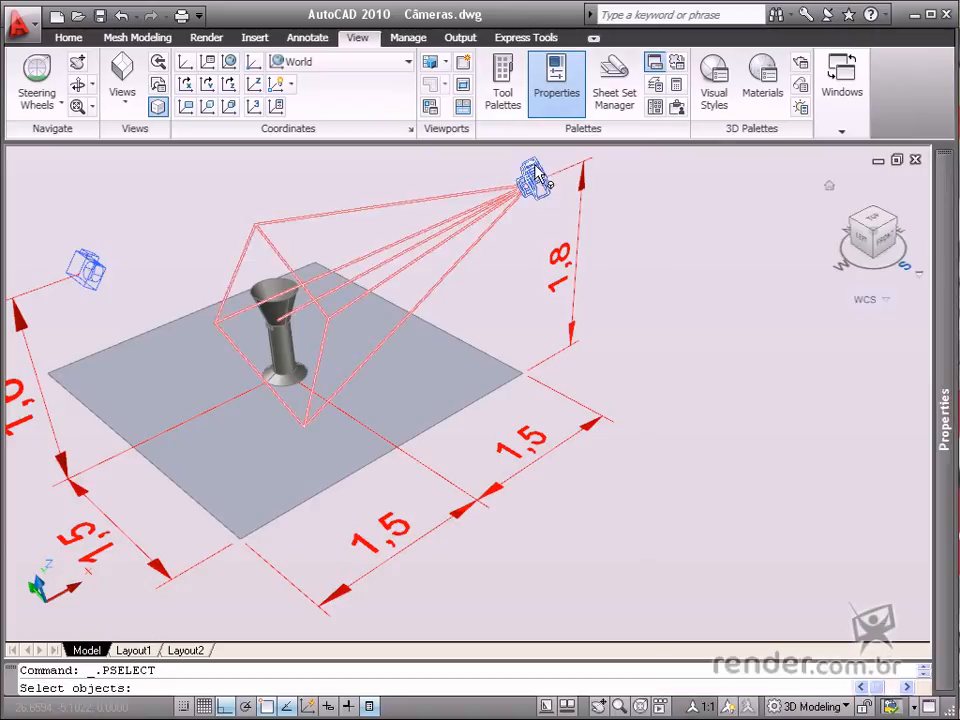
{"action": "left_click", "coordinate": [533, 180]}
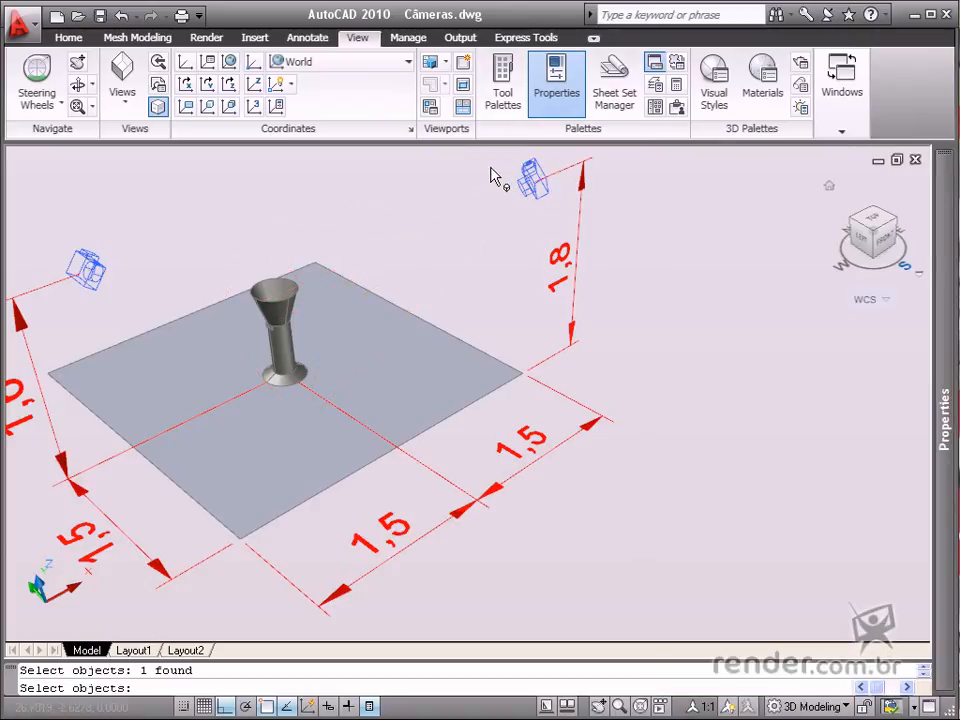
{"action": "left_click", "coordinate": [535, 178]}
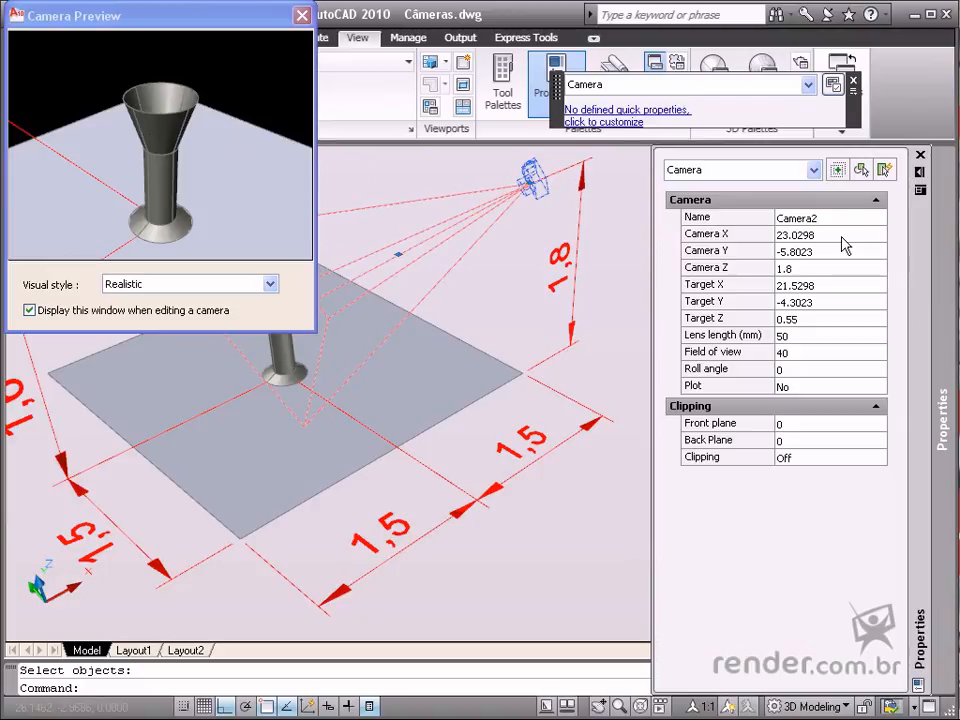
{"action": "mouse_move", "coordinate": [725, 268]}
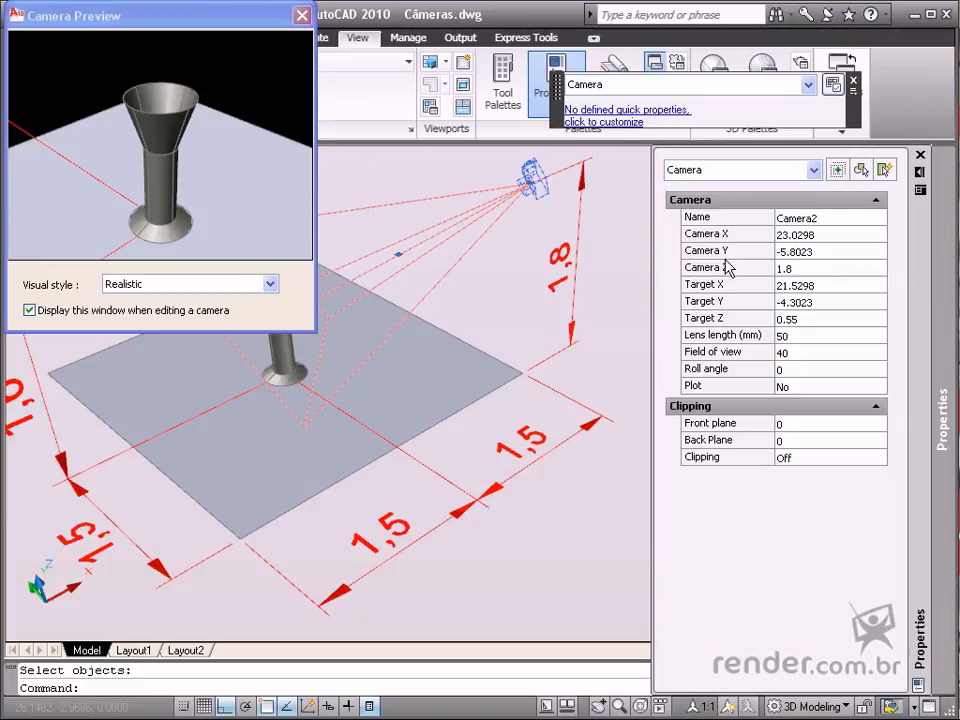
{"action": "mouse_move", "coordinate": [750, 360]}
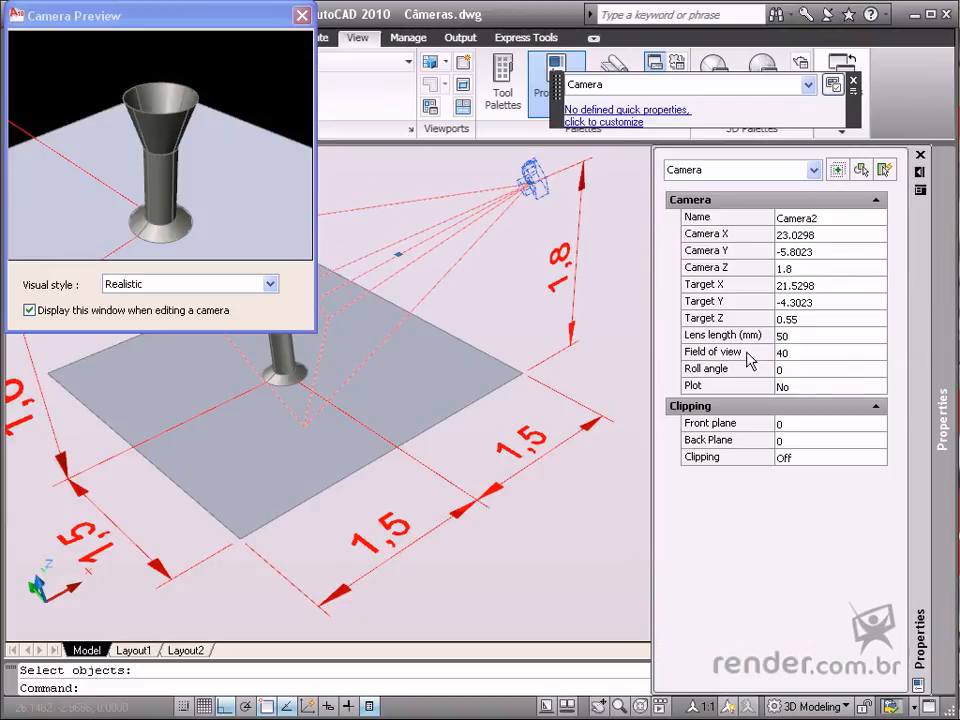
{"action": "mouse_move", "coordinate": [795, 417]}
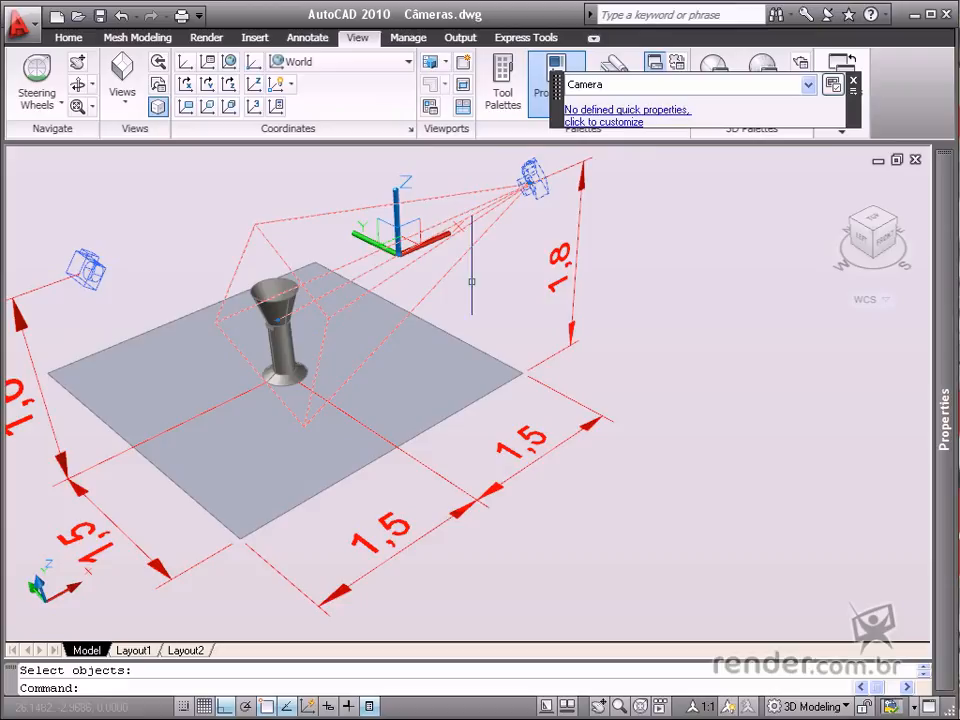
{"action": "key", "text": "Escape"}
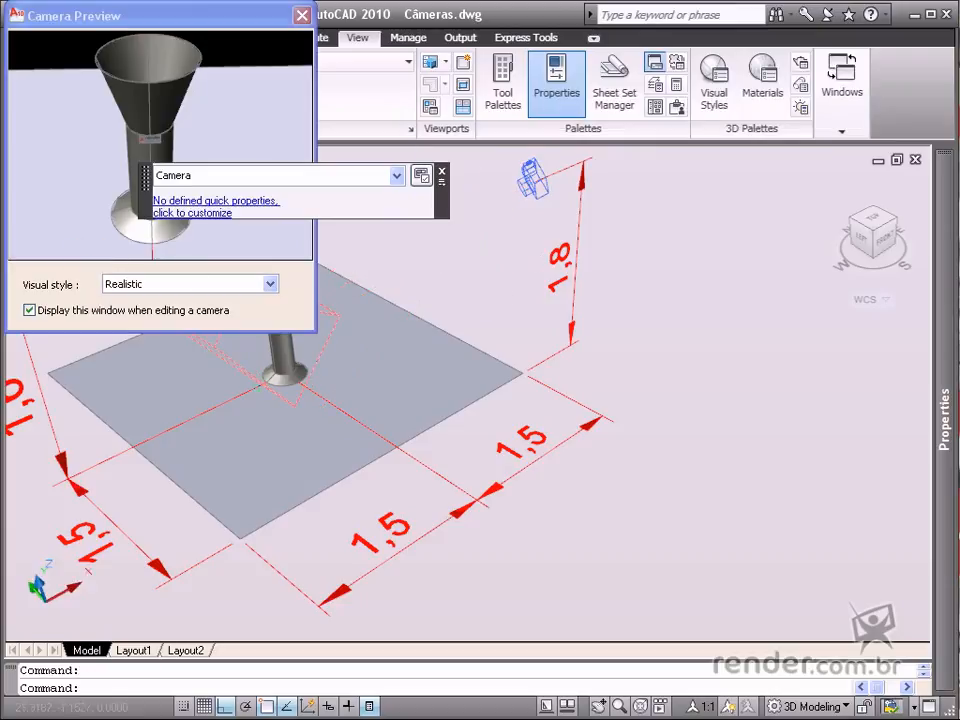
- Preview the left camera's view of the vase, then cancel it with Esc
{"action": "left_click", "coordinate": [441, 172]}
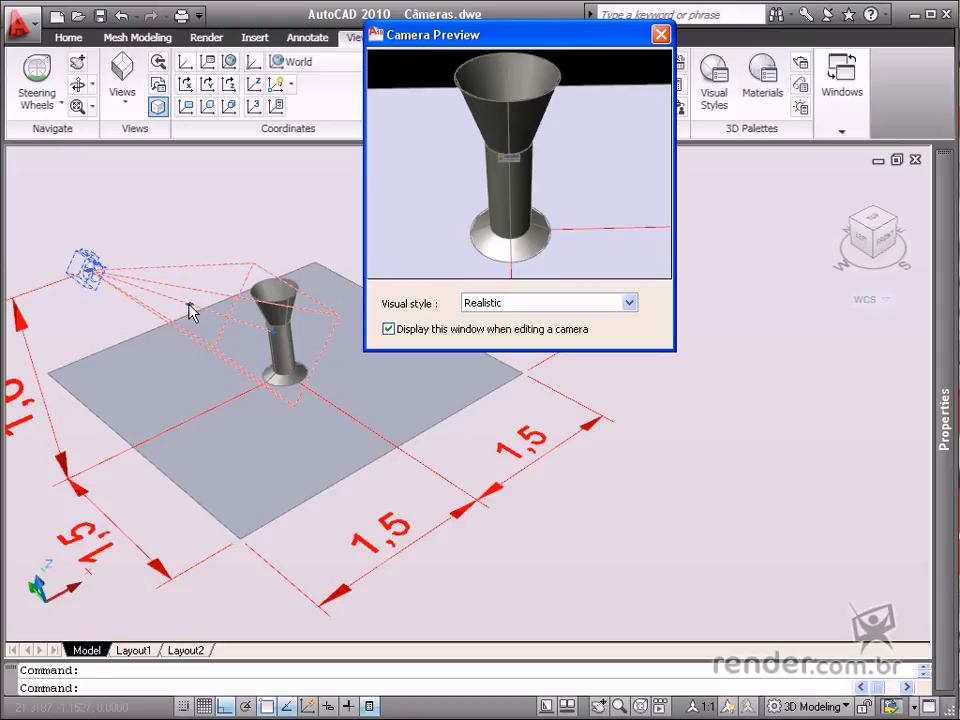
{"action": "mouse_move", "coordinate": [387, 212]}
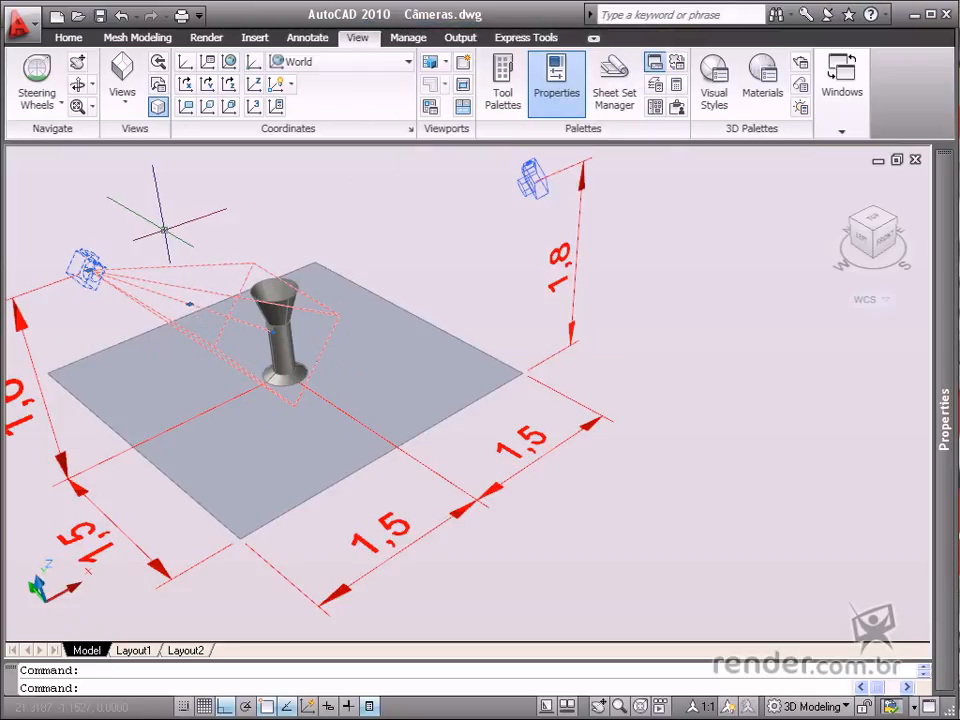
{"action": "key", "text": "Escape"}
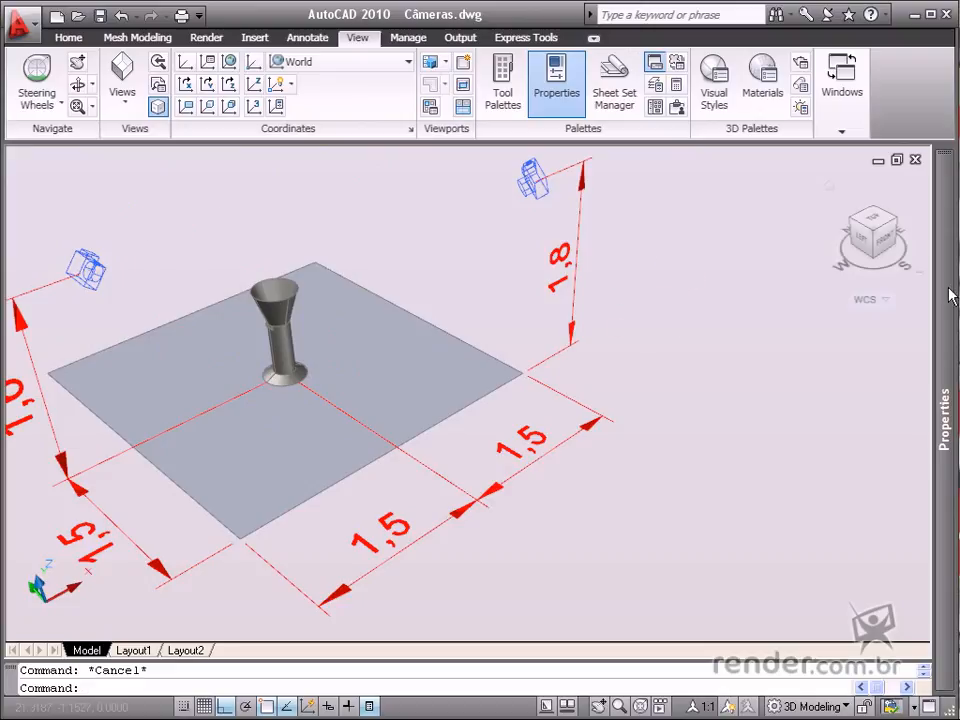
{"action": "mouse_move", "coordinate": [205, 165]}
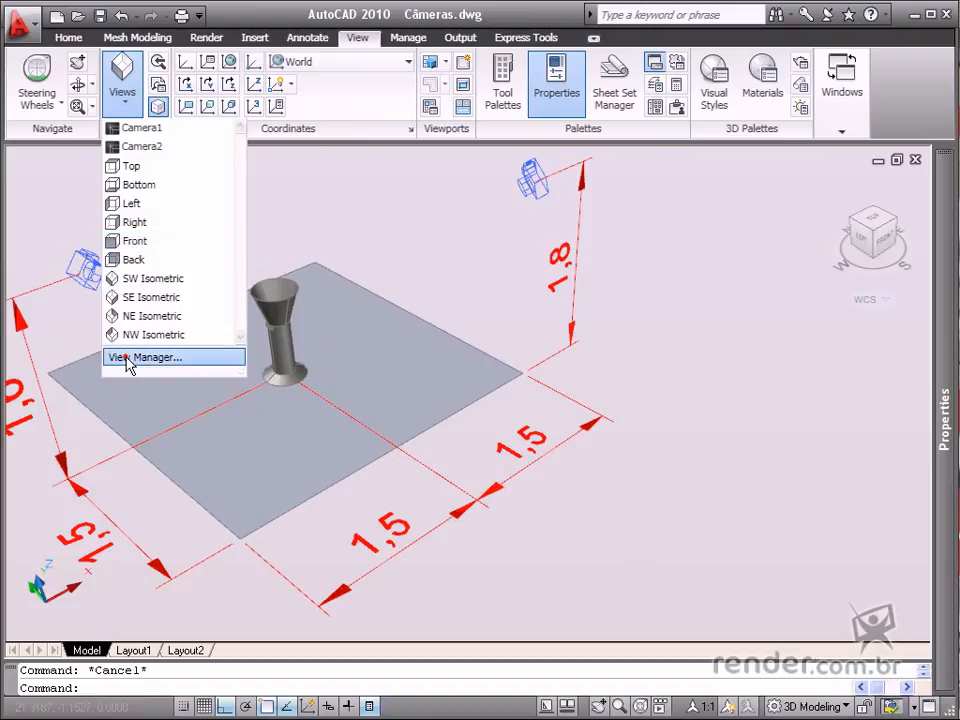
{"action": "left_click", "coordinate": [145, 357]}
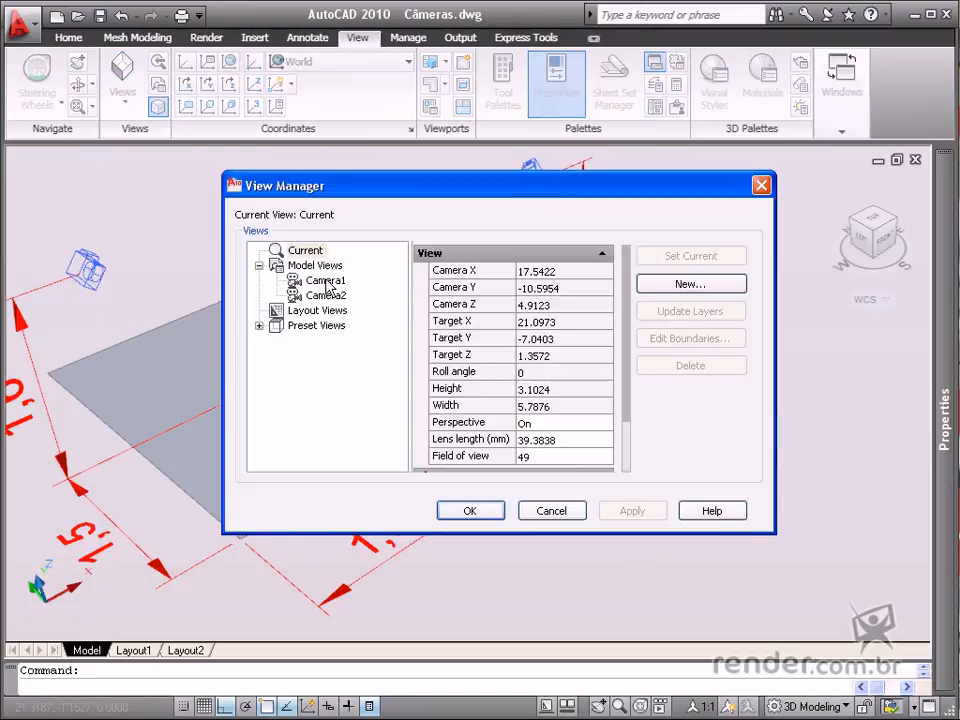
{"action": "left_click", "coordinate": [327, 295]}
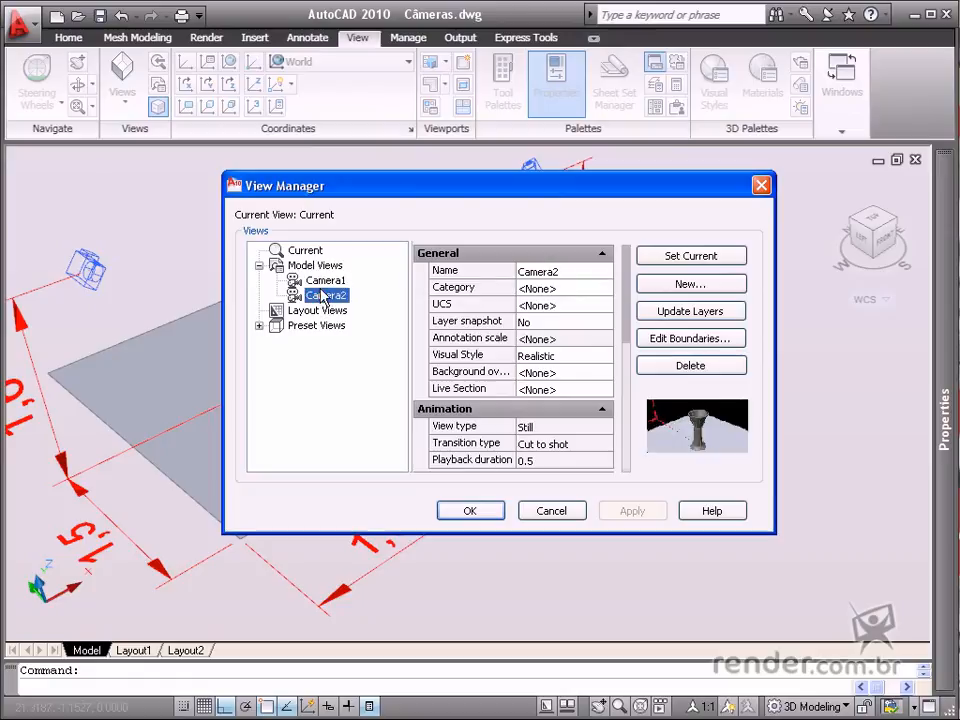
{"action": "left_click", "coordinate": [325, 280]}
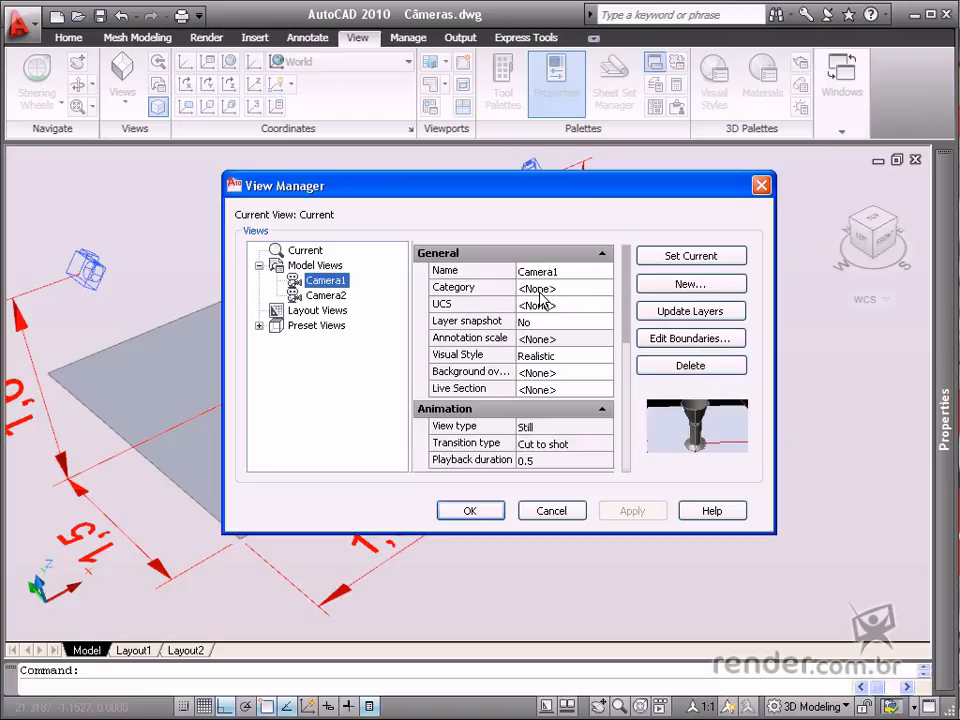
{"action": "left_click", "coordinate": [470, 510]}
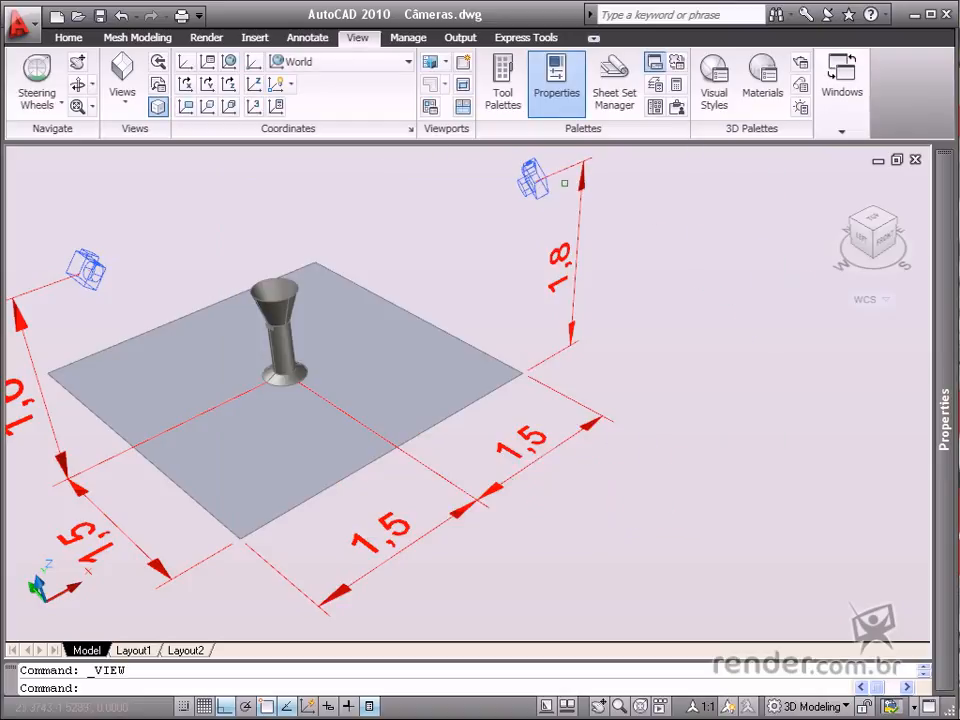
{"action": "mouse_move", "coordinate": [685, 527]}
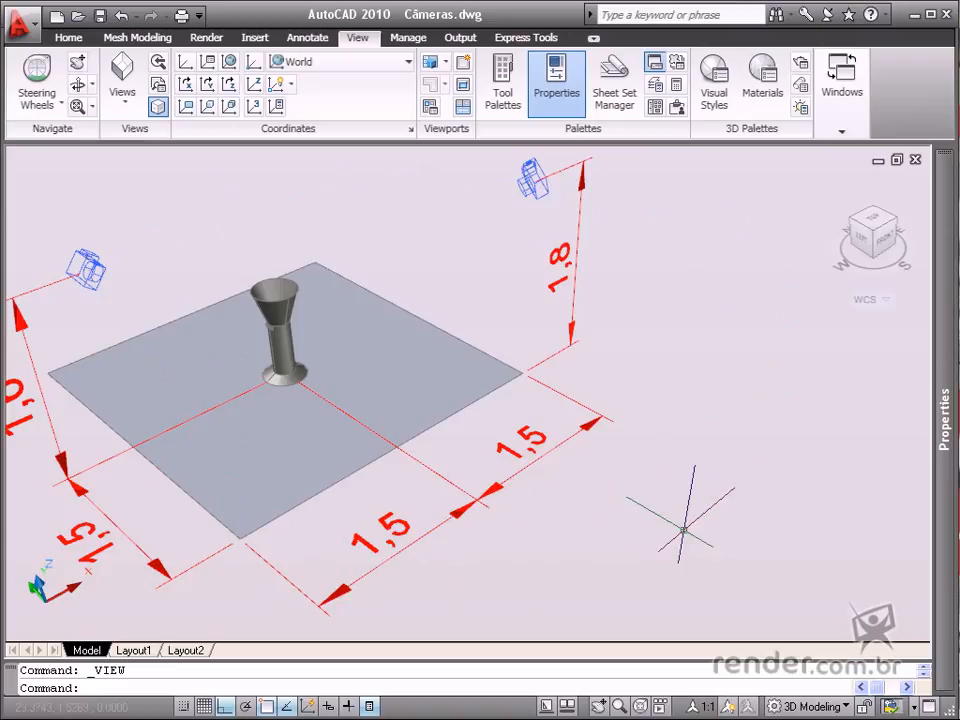
{"action": "mouse_move", "coordinate": [275, 165]}
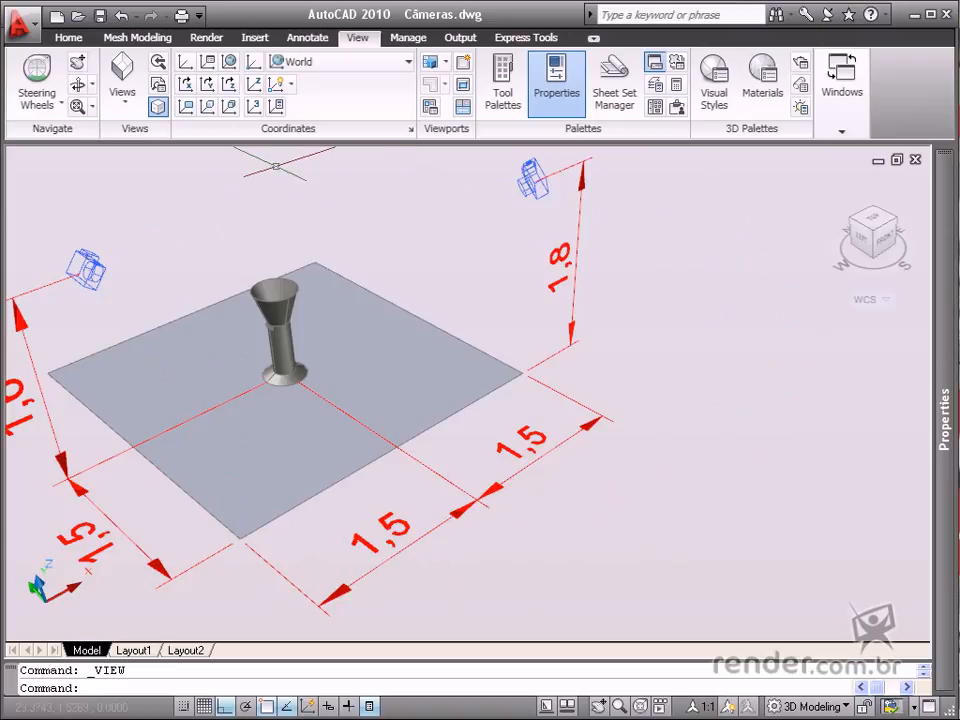
{"action": "mouse_move", "coordinate": [615, 598]}
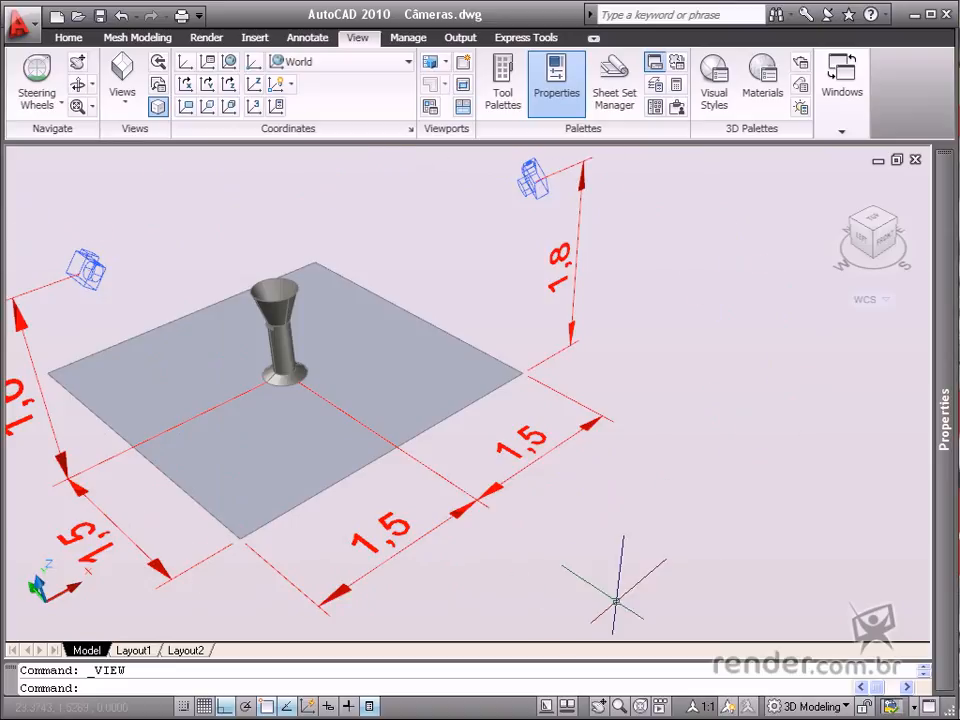
{"action": "mouse_move", "coordinate": [618, 600]}
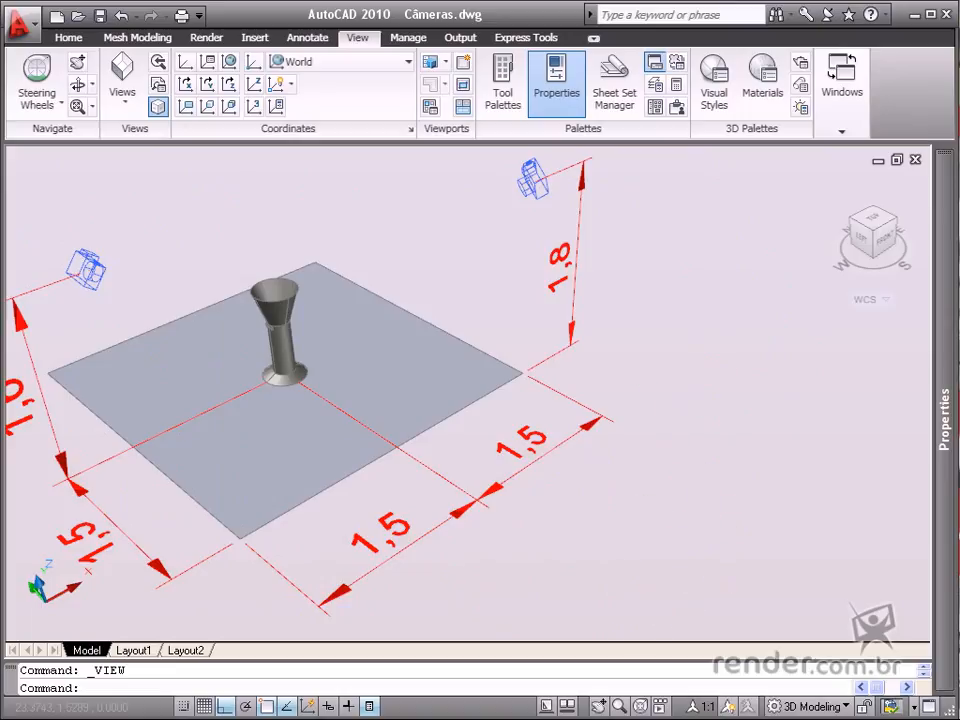
- Reselect the high right-hand camera to show its close Realistic preview of the vase
{"action": "left_click", "coordinate": [533, 180]}
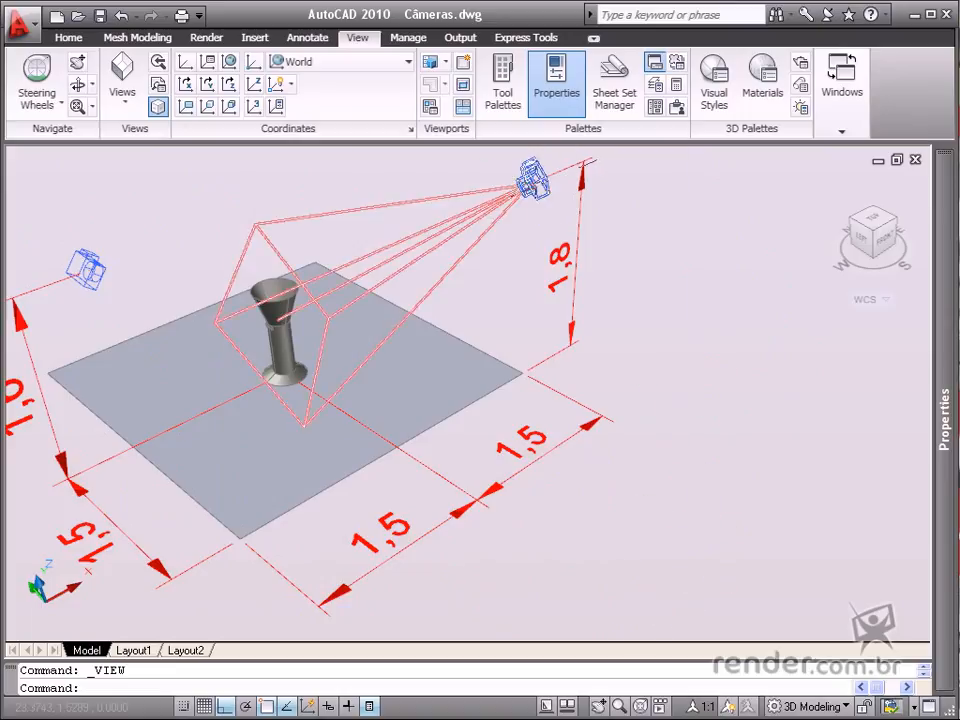
{"action": "left_click", "coordinate": [535, 185]}
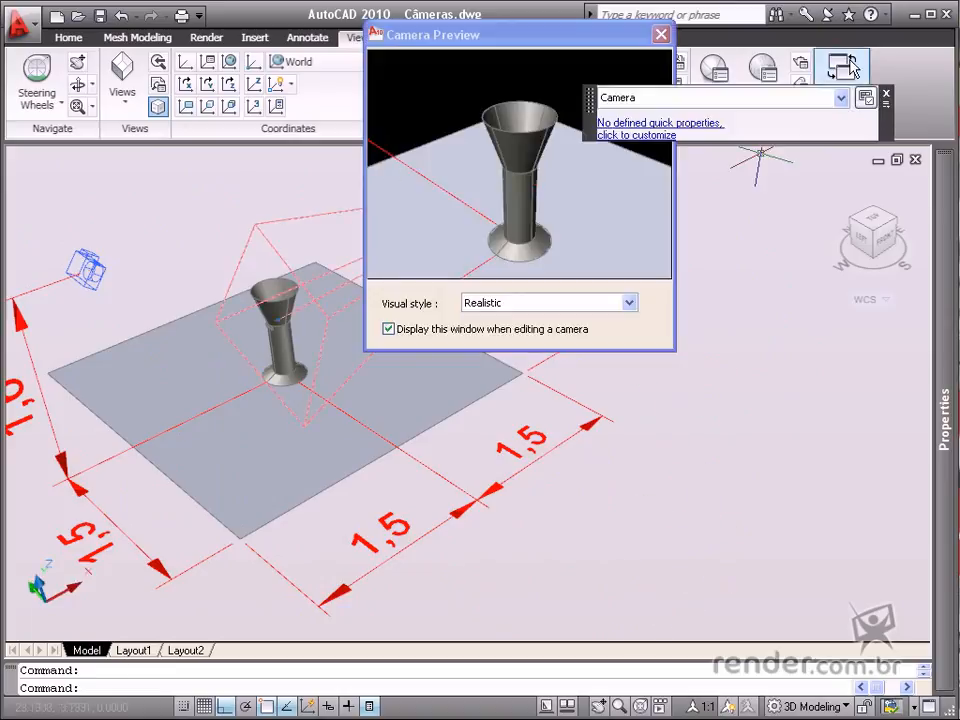